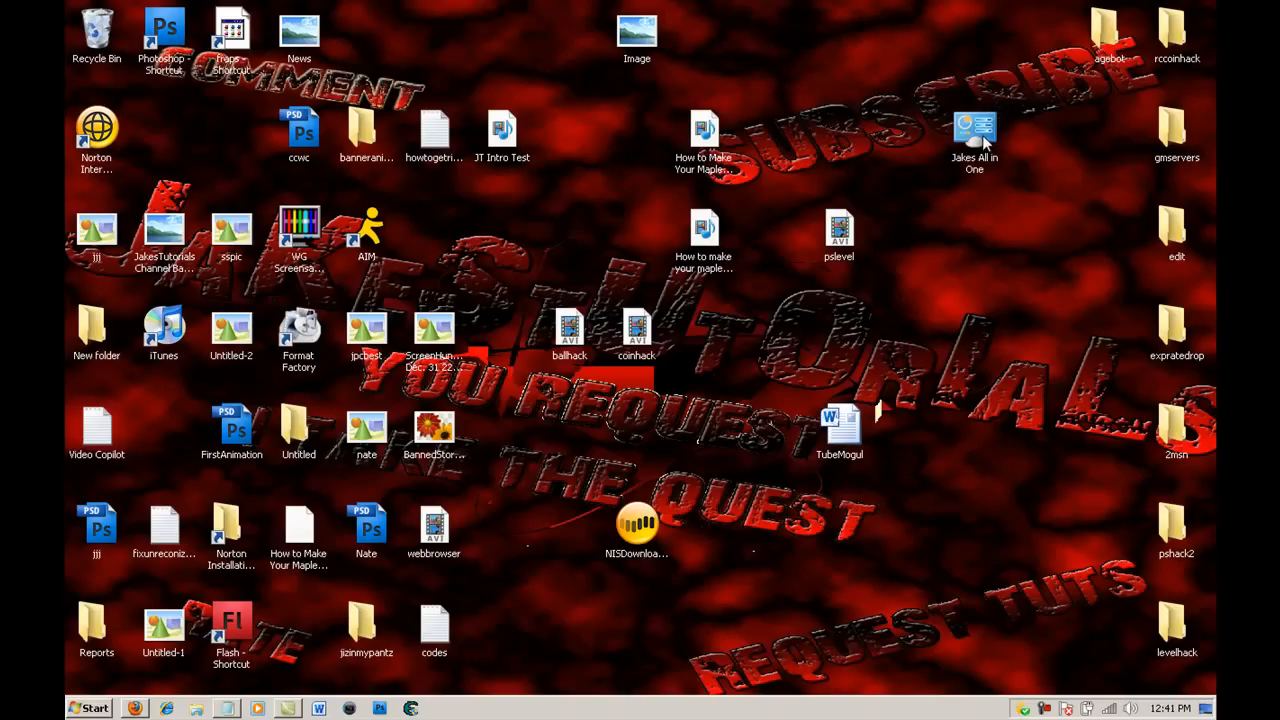
Open the existing all-in-one settings folder and scroll through its list.
{"action": "double_click", "coordinate": [974, 135]}
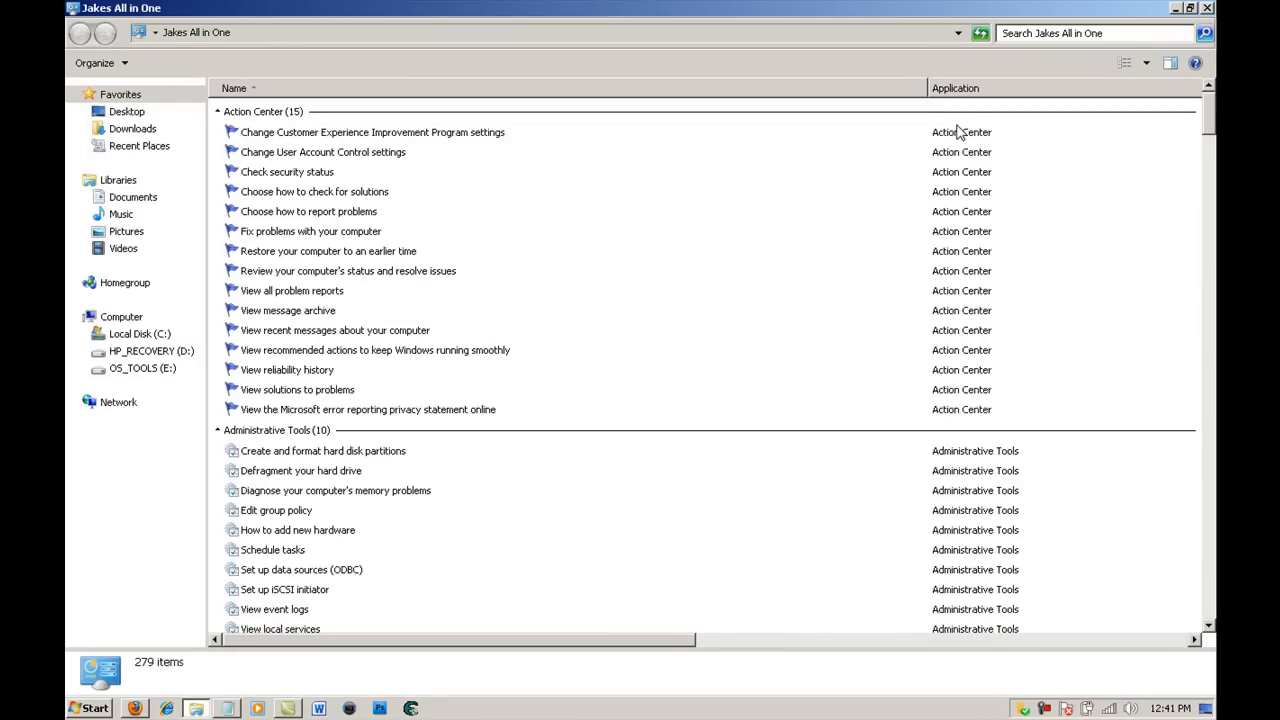
{"action": "mouse_move", "coordinate": [985, 110]}
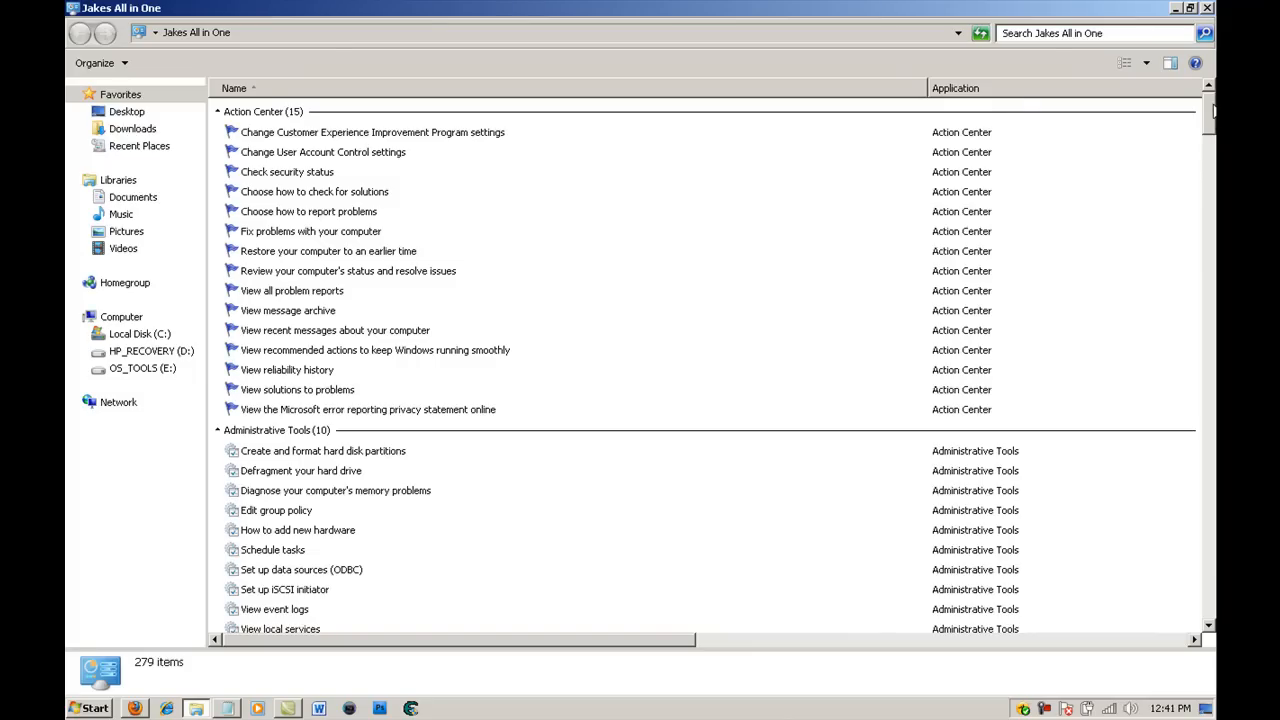
{"action": "scroll", "scroll_direction": "down", "scroll_amount": 3}
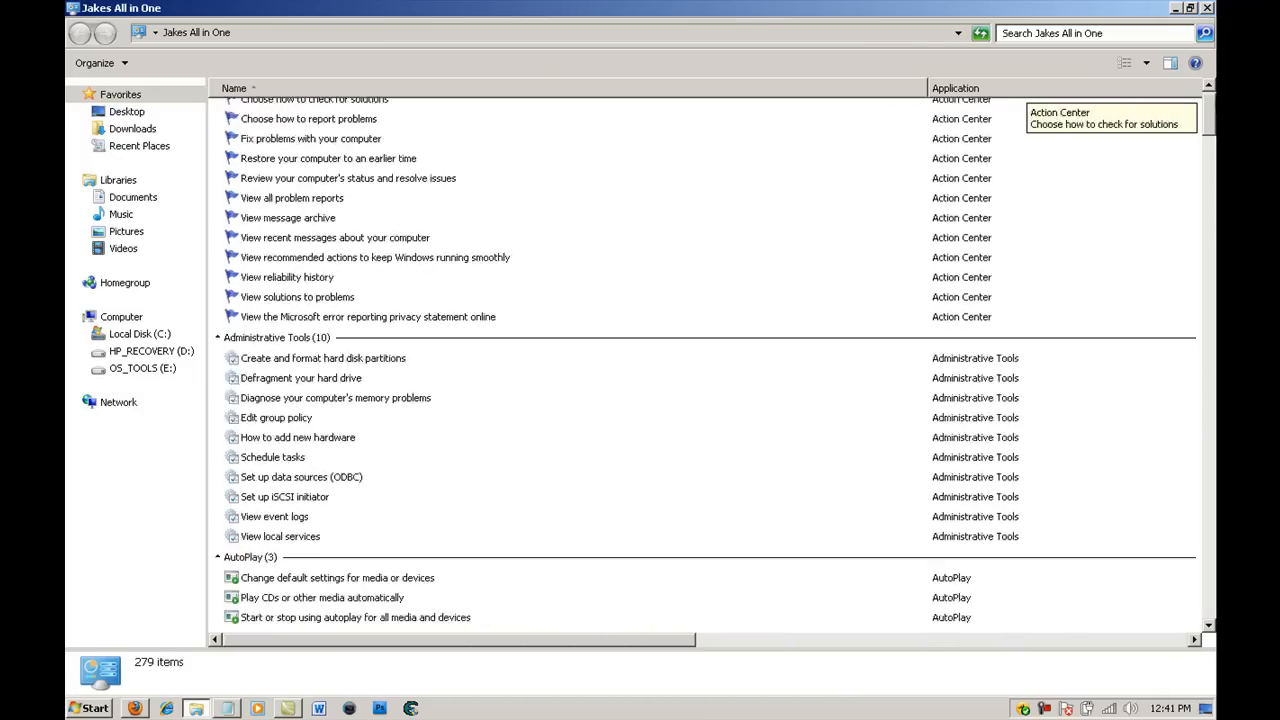
{"action": "left_click", "coordinate": [1090, 33]}
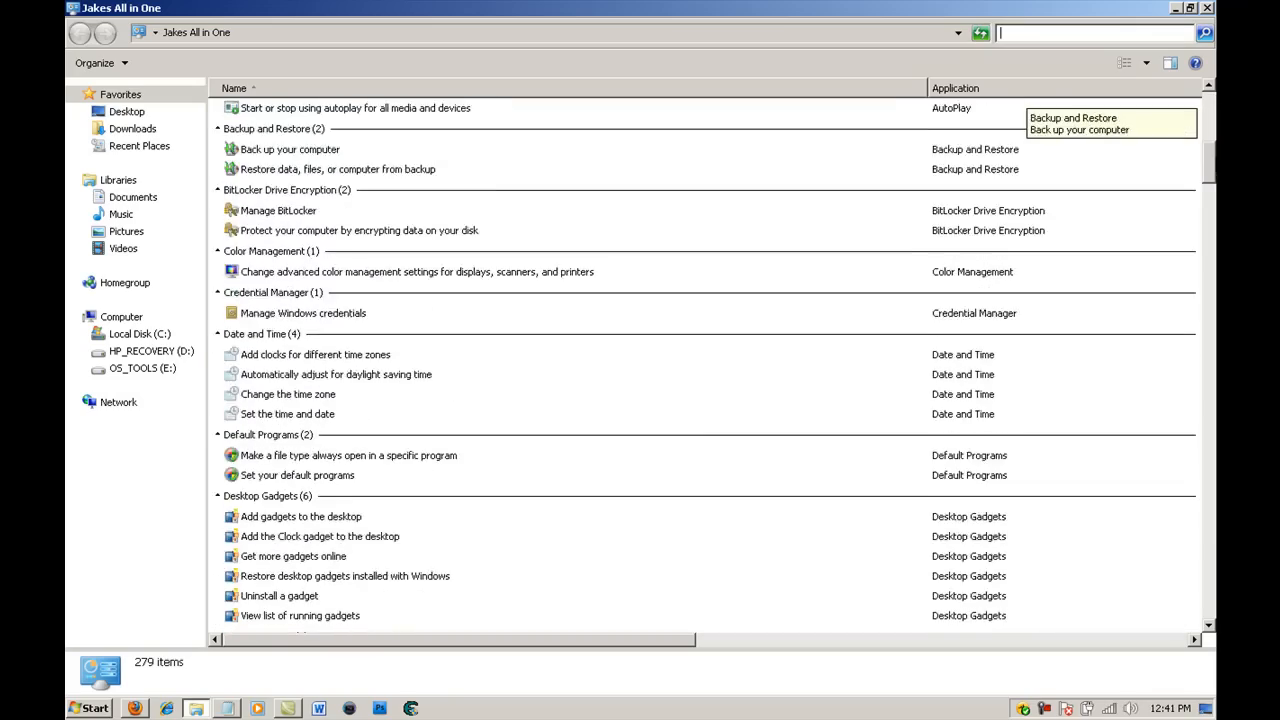
{"action": "scroll", "scroll_direction": "down", "scroll_amount": 3}
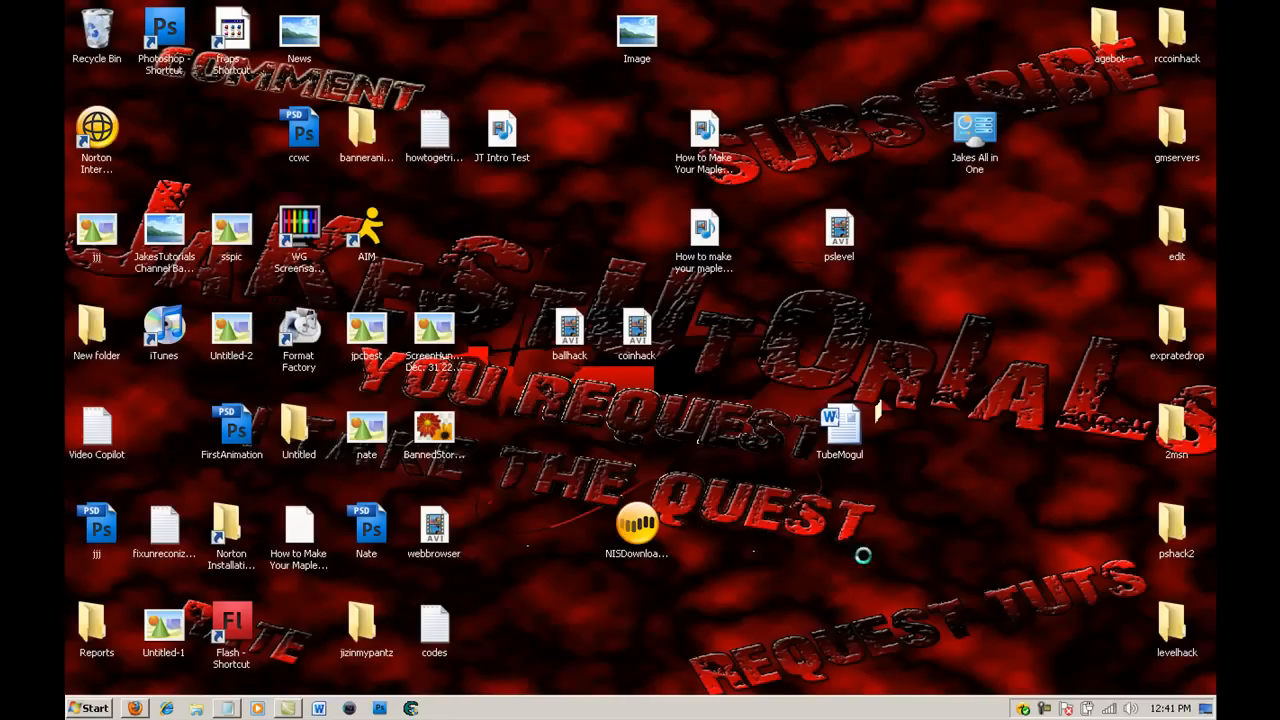
{"action": "mouse_move", "coordinate": [672, 572]}
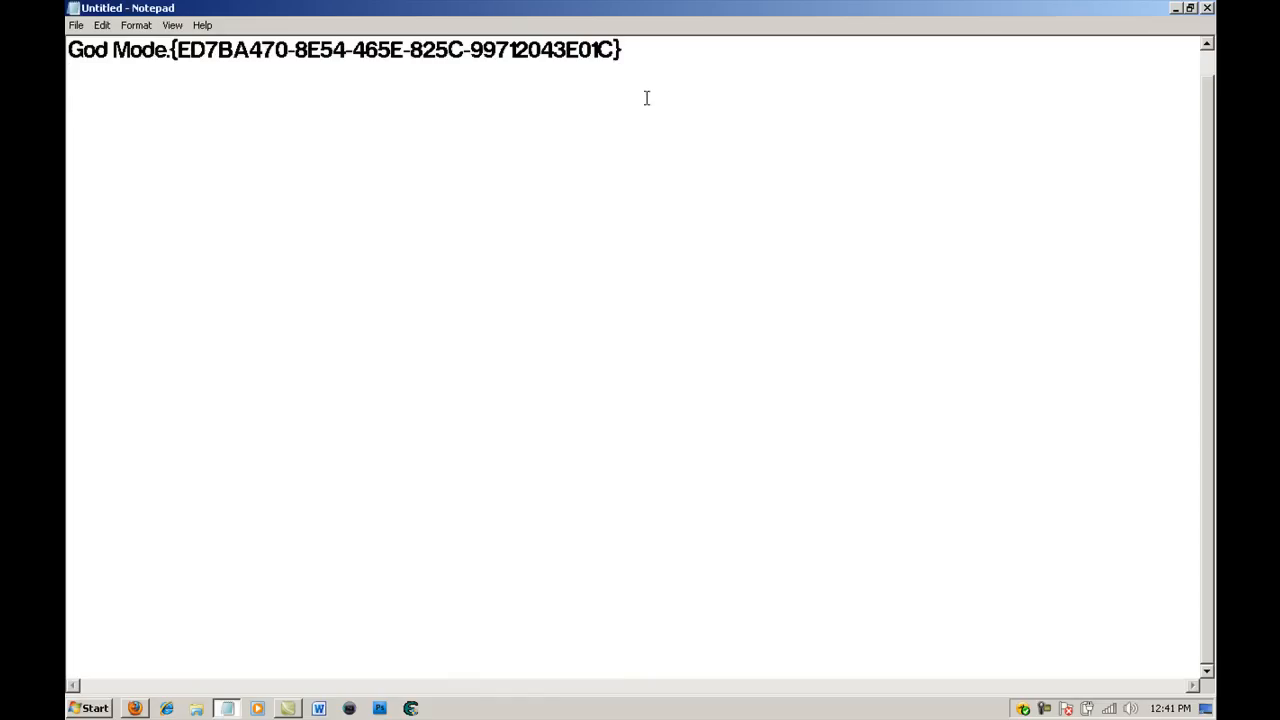
Copy 'God Mode.{ED7BA470-8E54-465E-825C-99712043E01C}' from Notepad and return to the desktop.
{"action": "key", "text": "ctrl+a"}
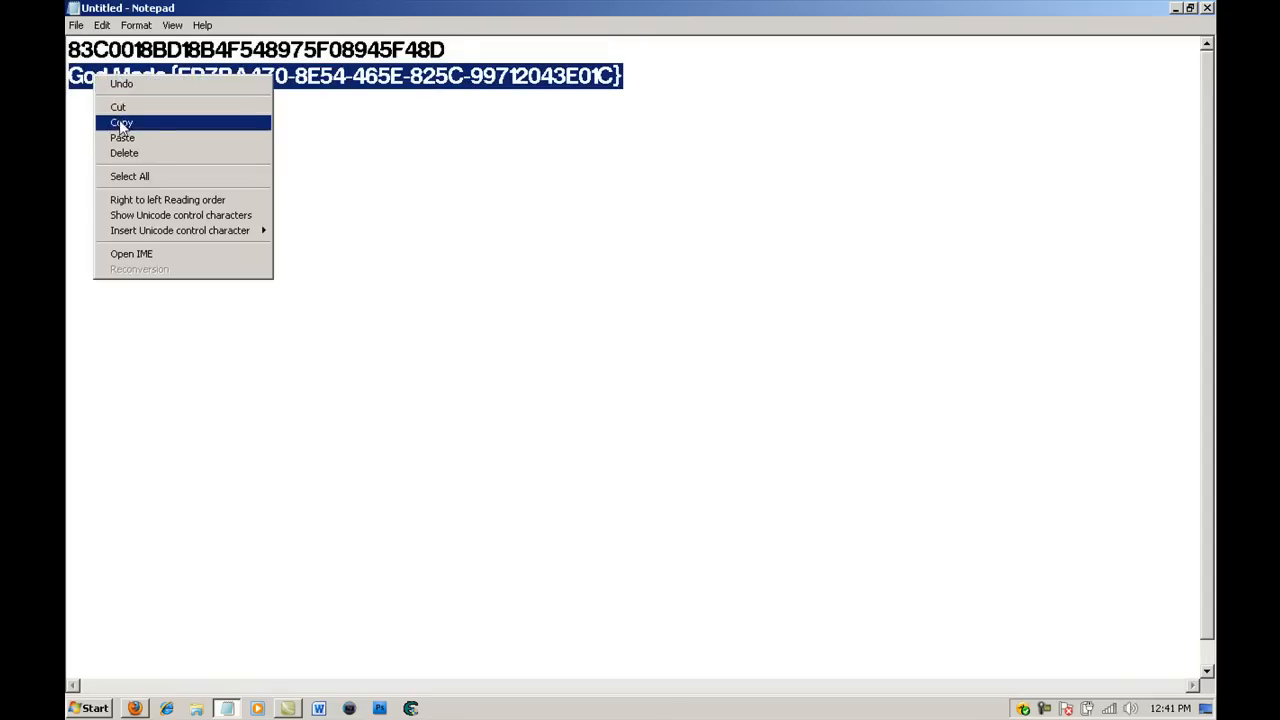
{"action": "left_click", "coordinate": [121, 122]}
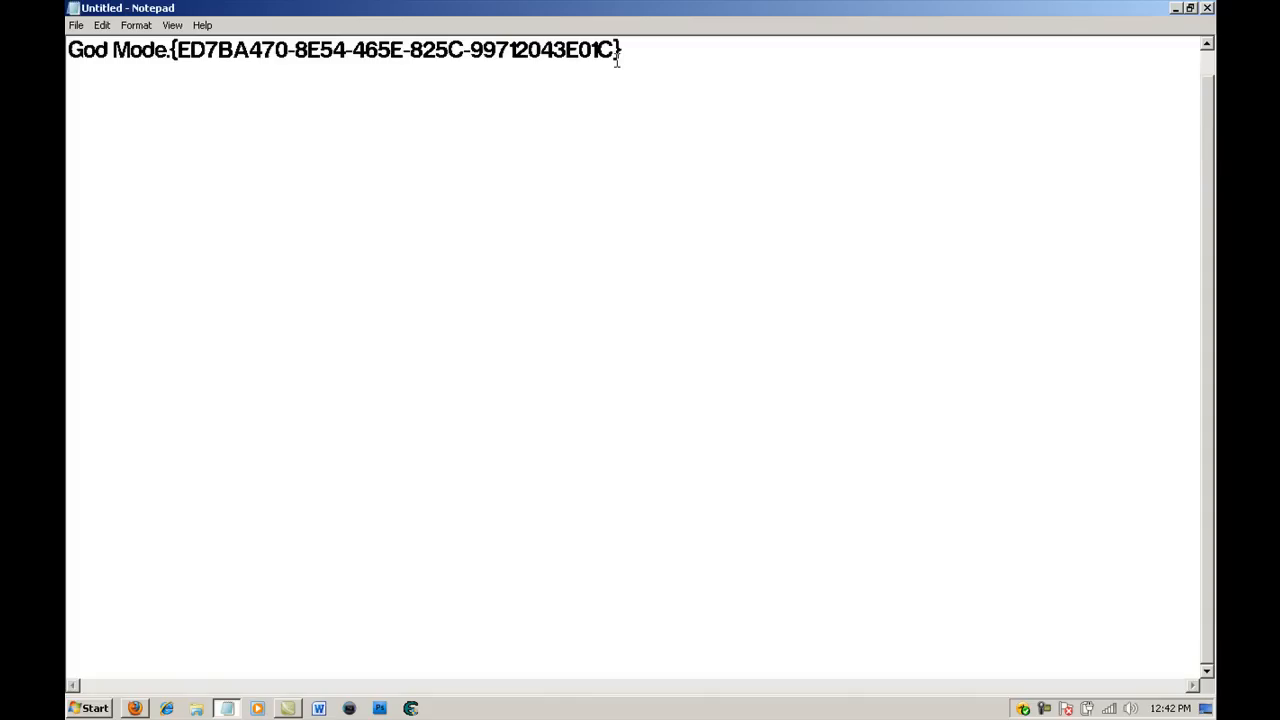
{"action": "key", "text": "ctrl+a"}
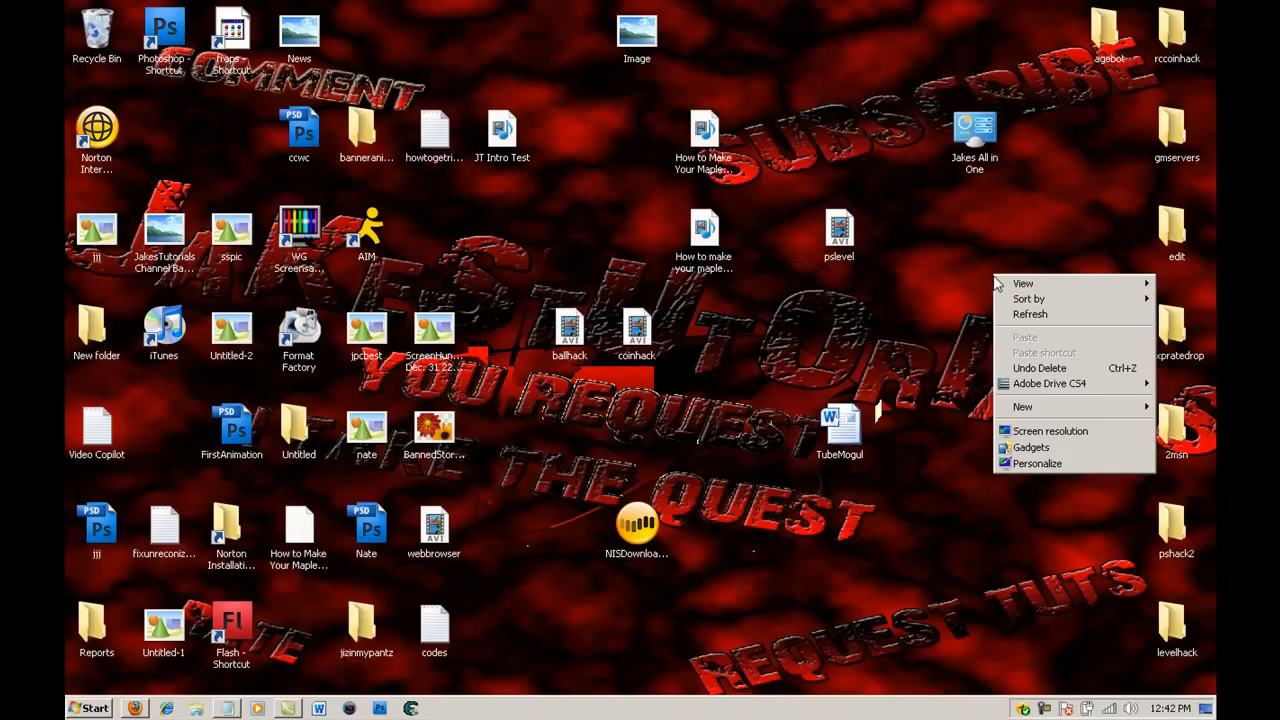
Create the God Mode desktop folder, open its 279-setting list, then close it.
{"action": "left_click", "coordinate": [1023, 406]}
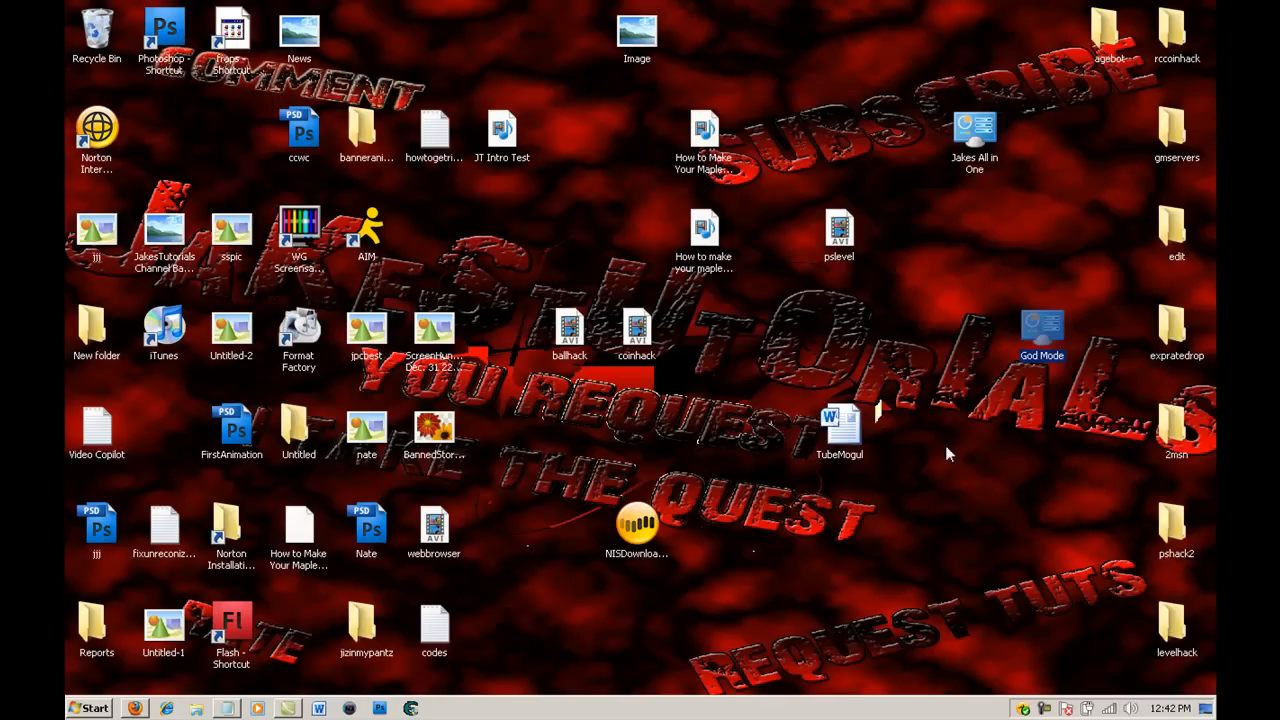
{"action": "mouse_move", "coordinate": [1033, 287]}
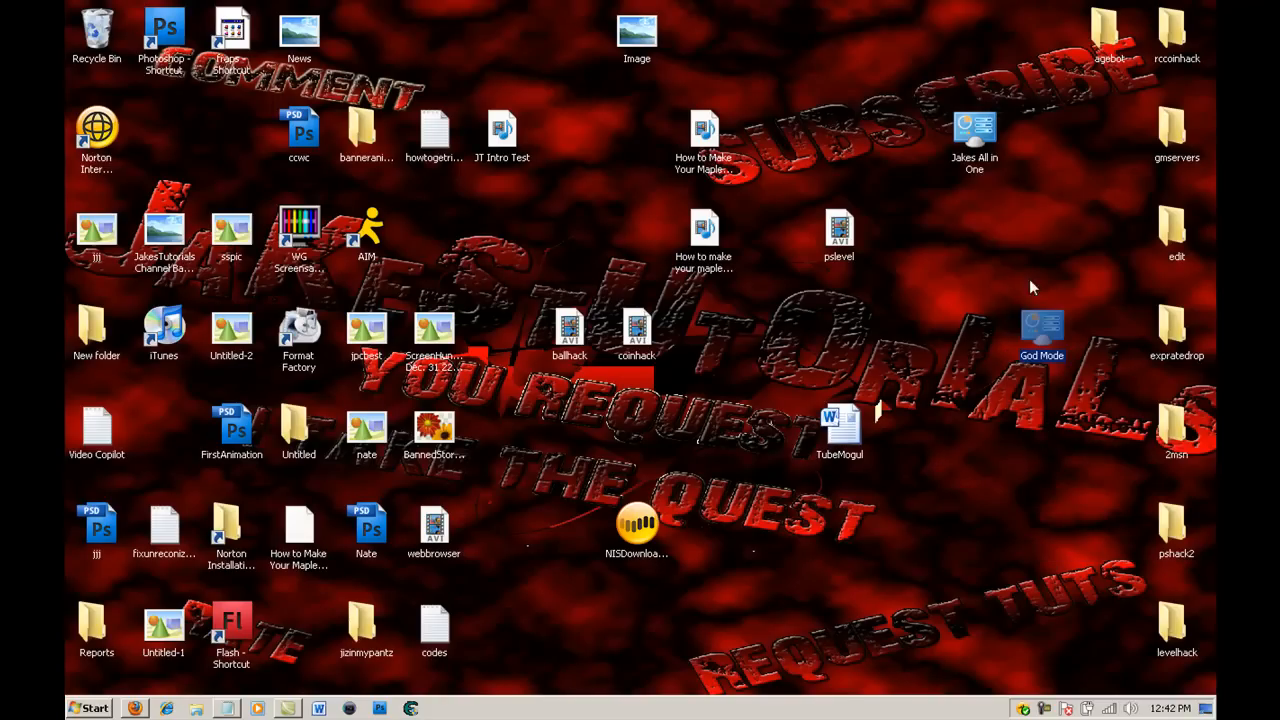
{"action": "double_click", "coordinate": [1042, 330]}
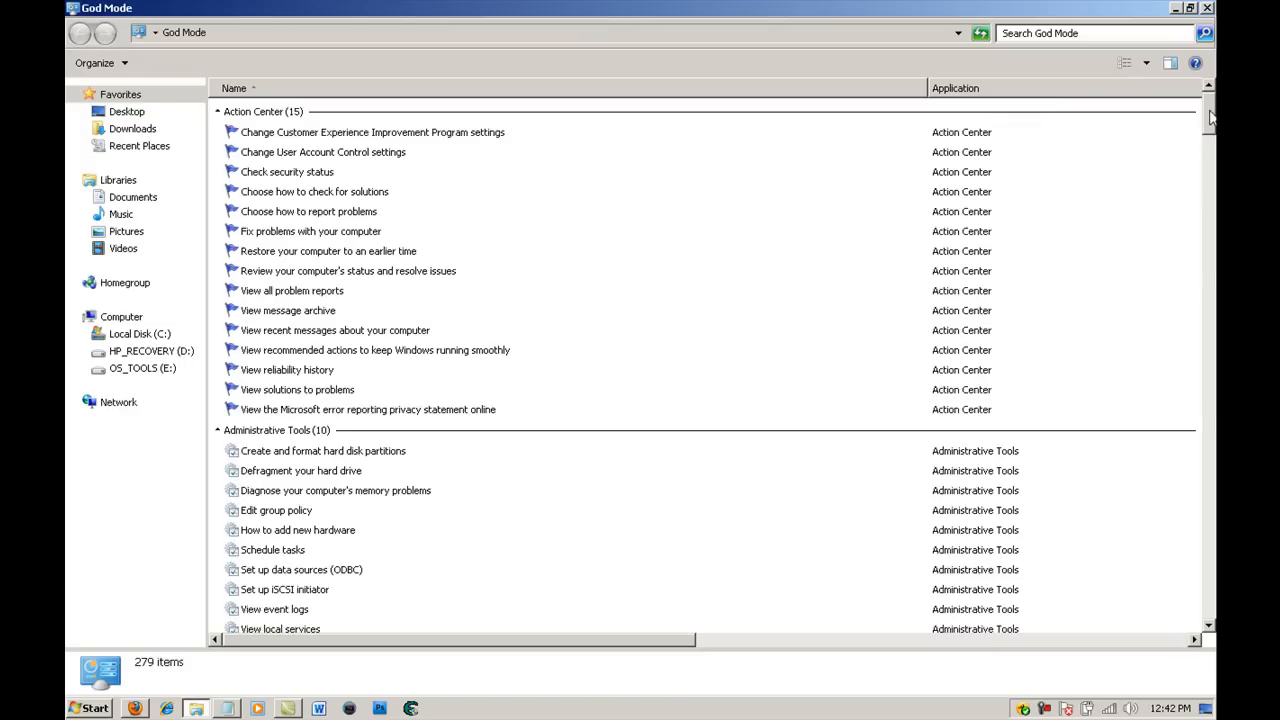
{"action": "left_click", "coordinate": [1176, 8]}
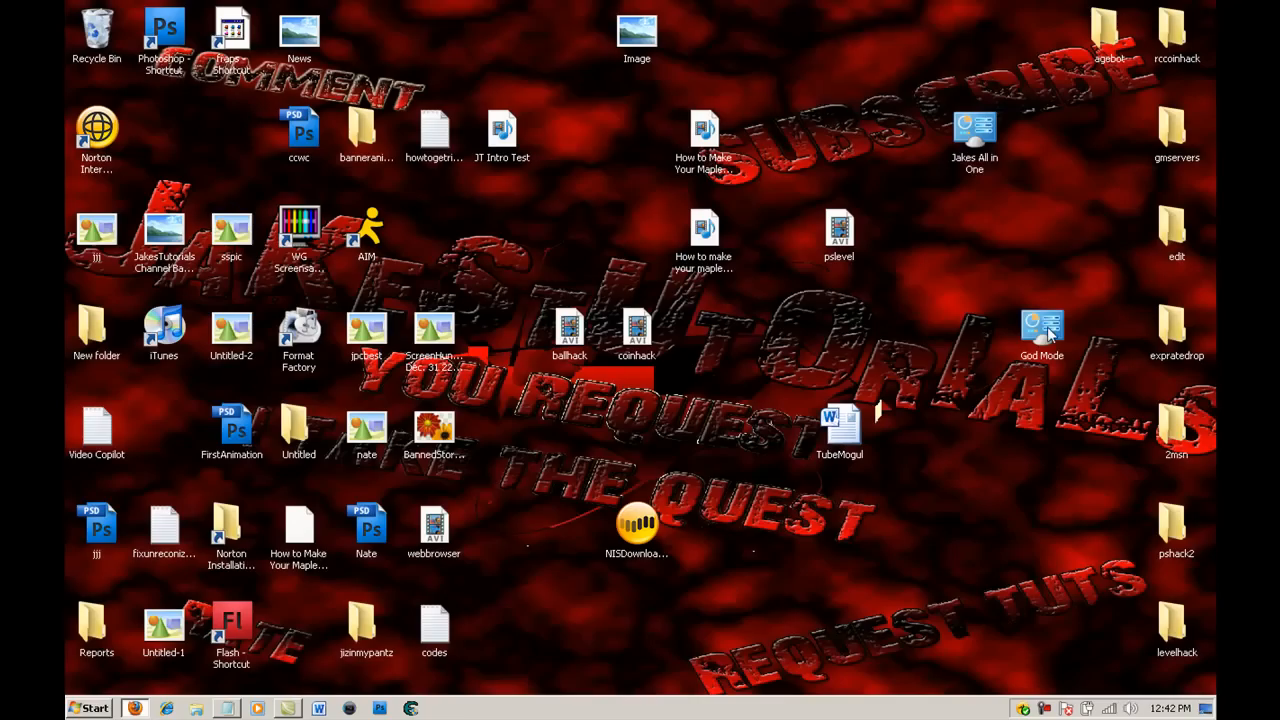
Delete the God Mode folder and create a new desktop folder named Jake.
{"action": "left_click", "coordinate": [96, 30]}
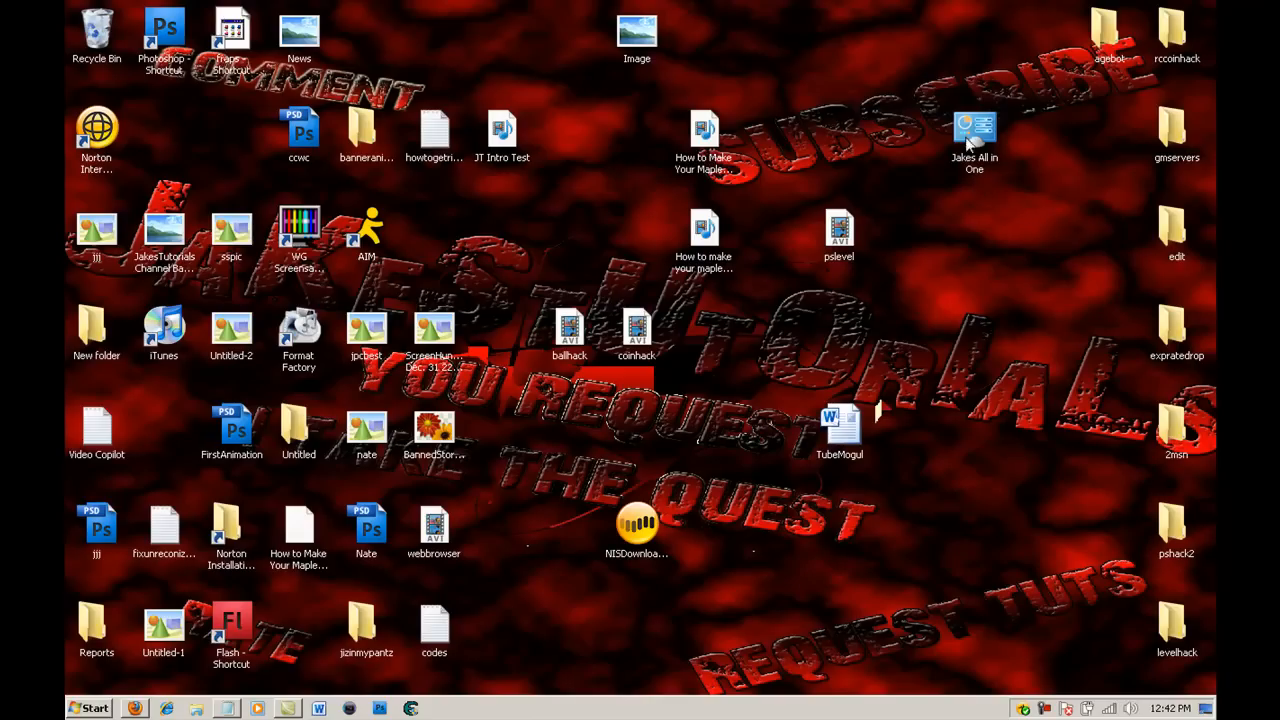
{"action": "mouse_move", "coordinate": [1085, 300]}
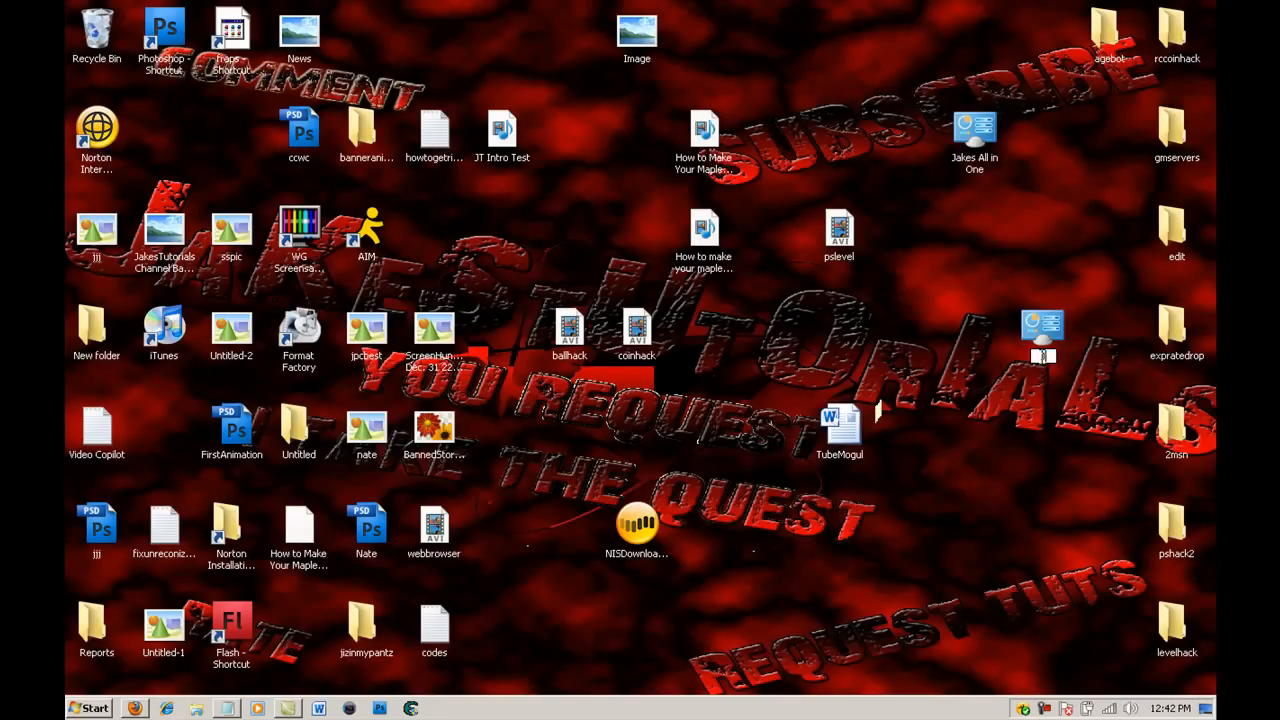
{"action": "left_click", "coordinate": [1043, 330]}
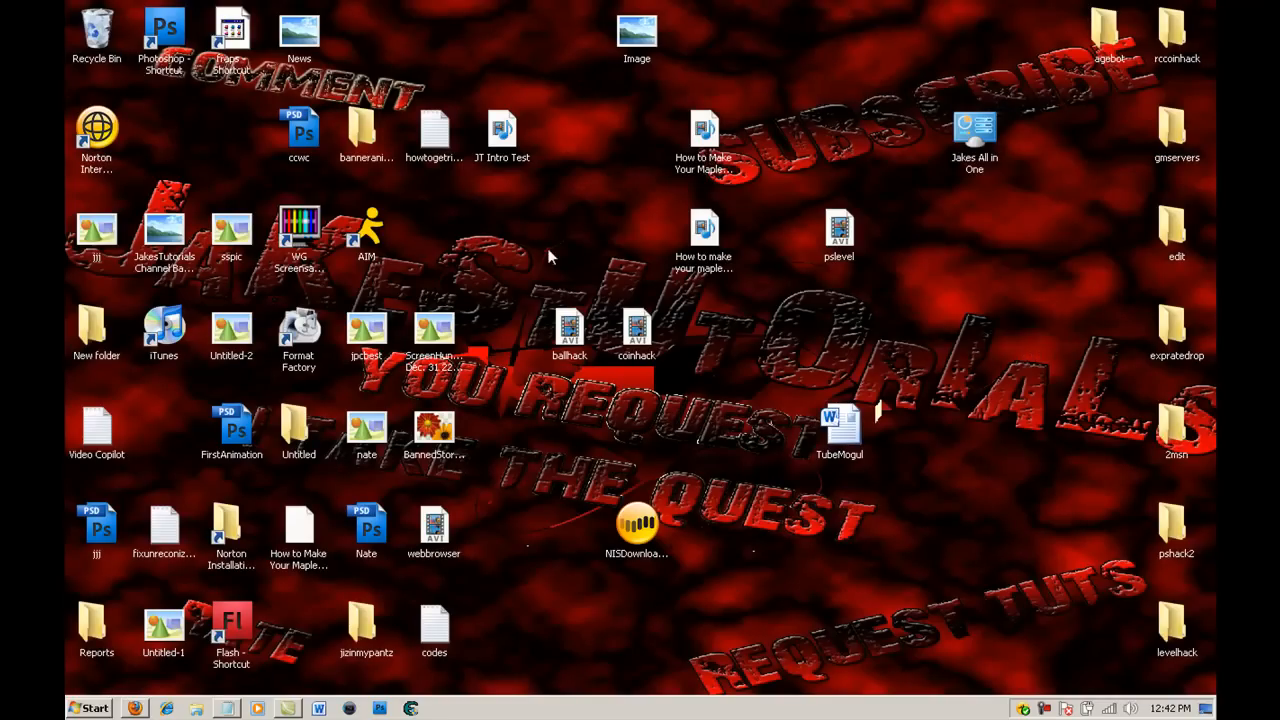
{"action": "right_click", "coordinate": [880, 440]}
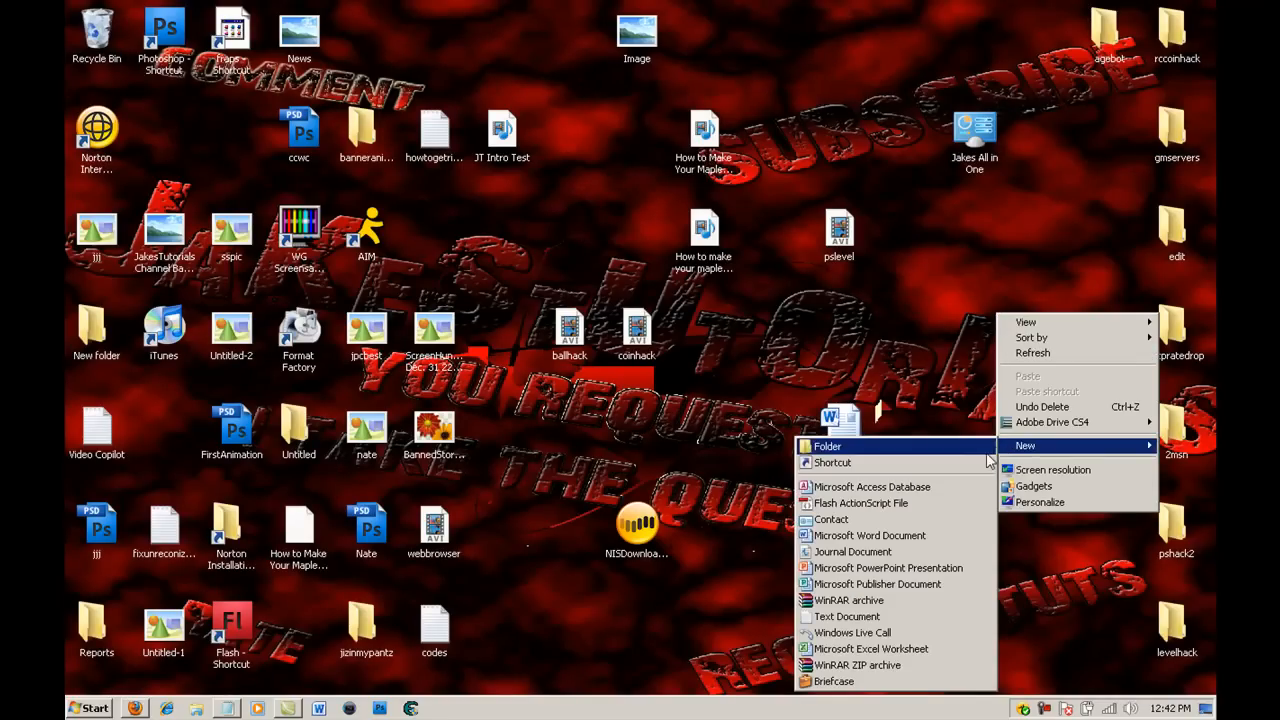
{"action": "left_click", "coordinate": [827, 446]}
{"action": "type", "text": "Jake"}
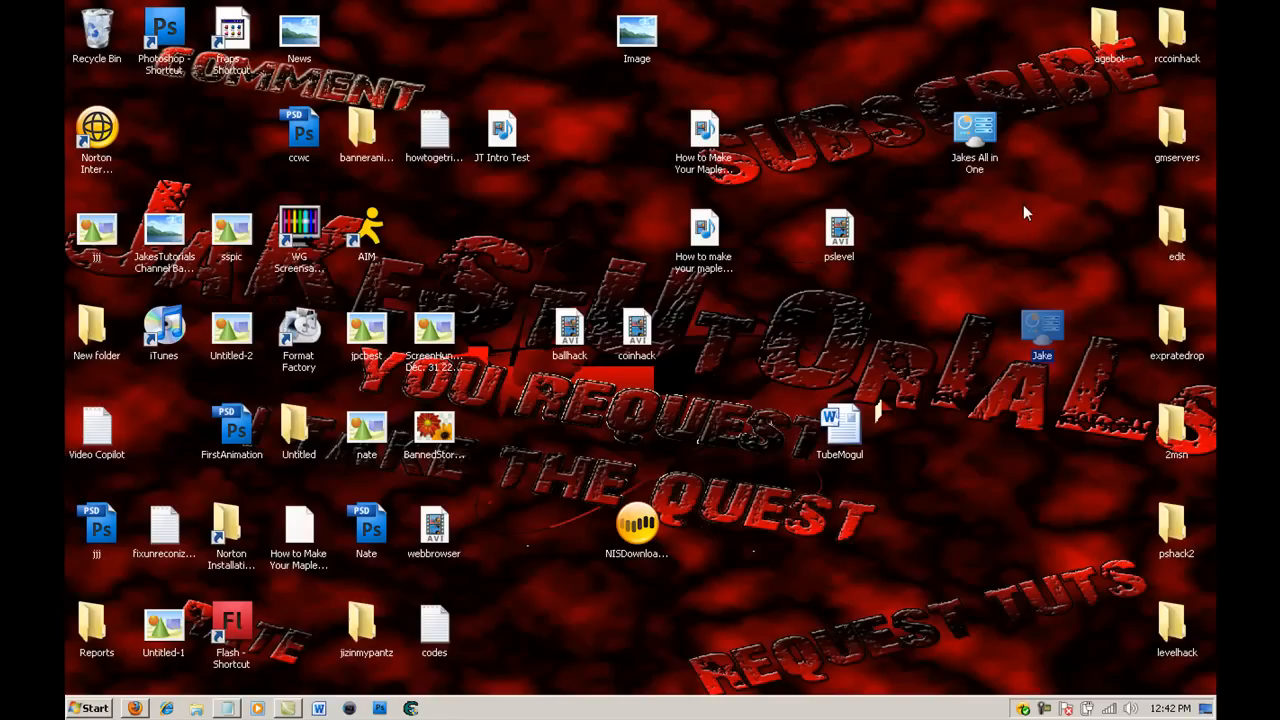
{"action": "mouse_move", "coordinate": [982, 346]}
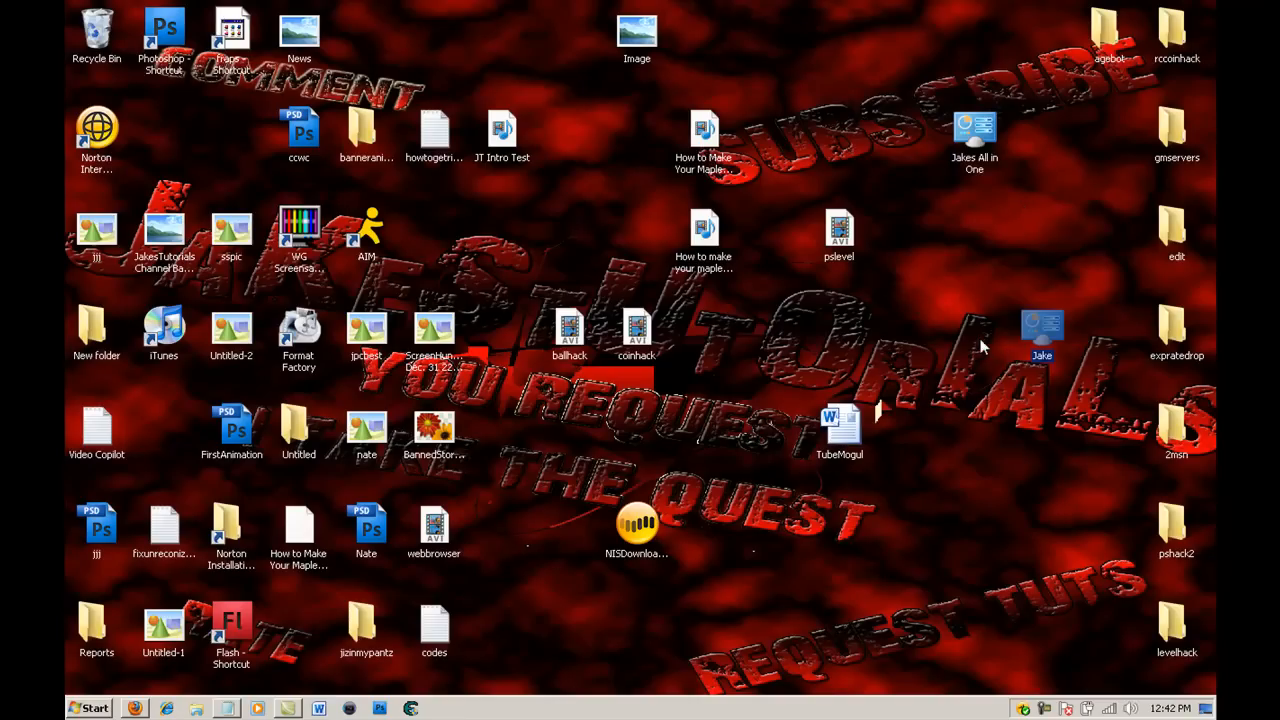
{"action": "double_click", "coordinate": [1042, 335]}
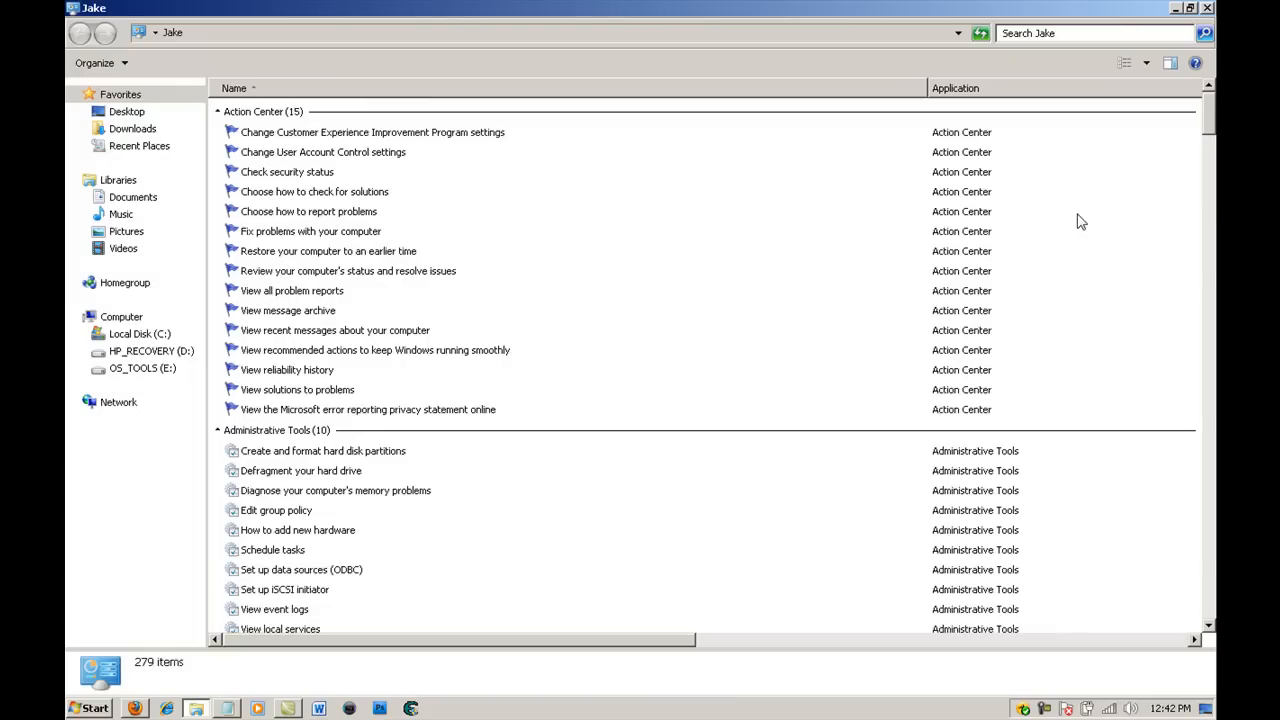
{"action": "scroll", "scroll_direction": "down", "scroll_amount": 3}
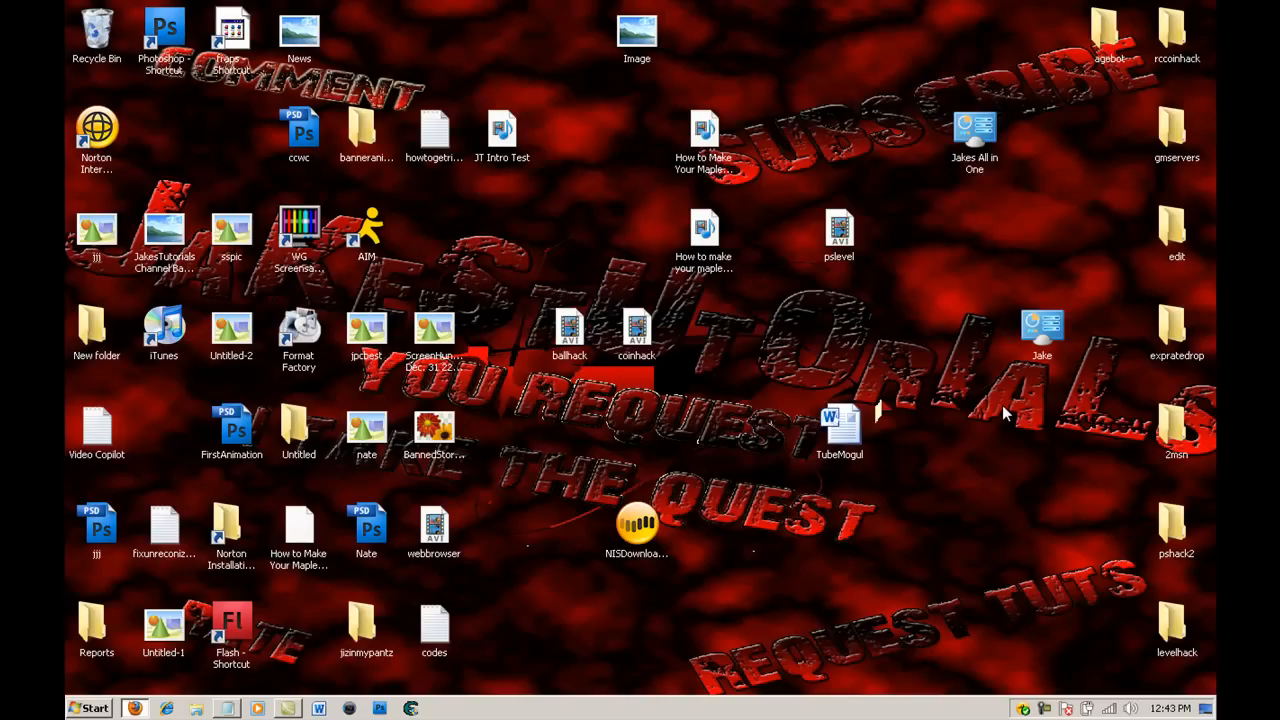
{"action": "mouse_move", "coordinate": [1050, 335]}
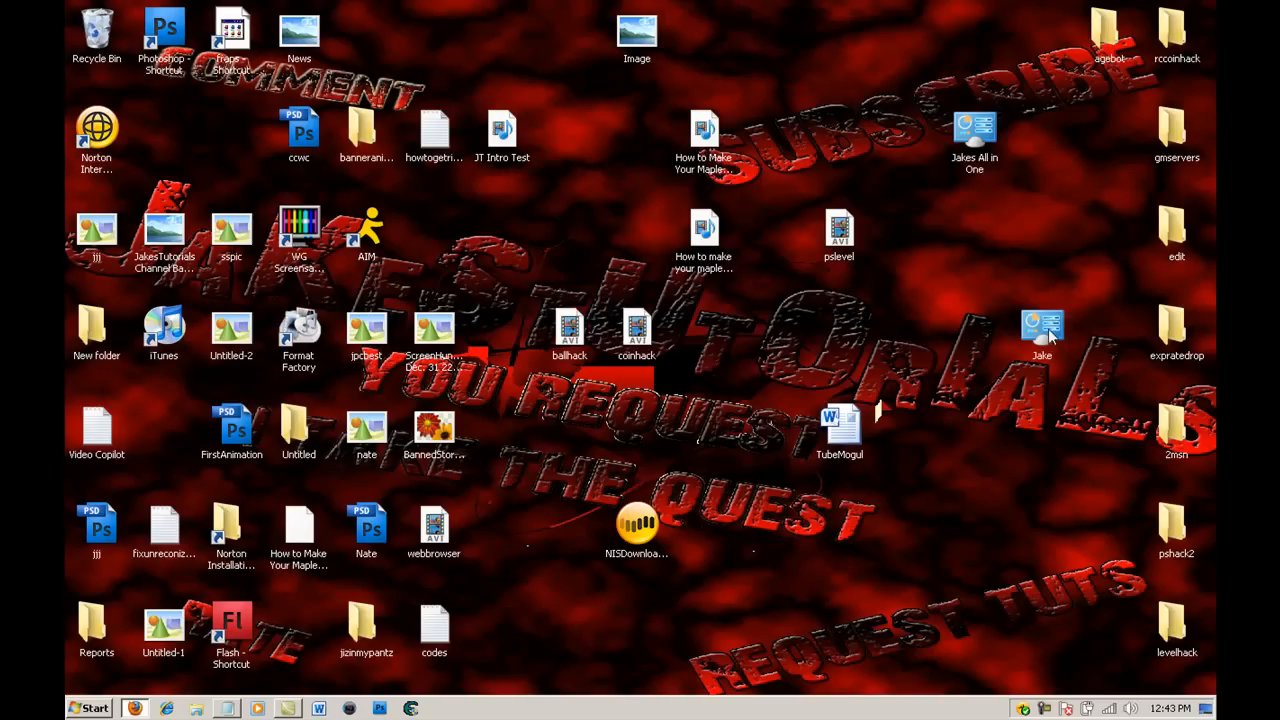
{"action": "mouse_move", "coordinate": [1050, 310]}
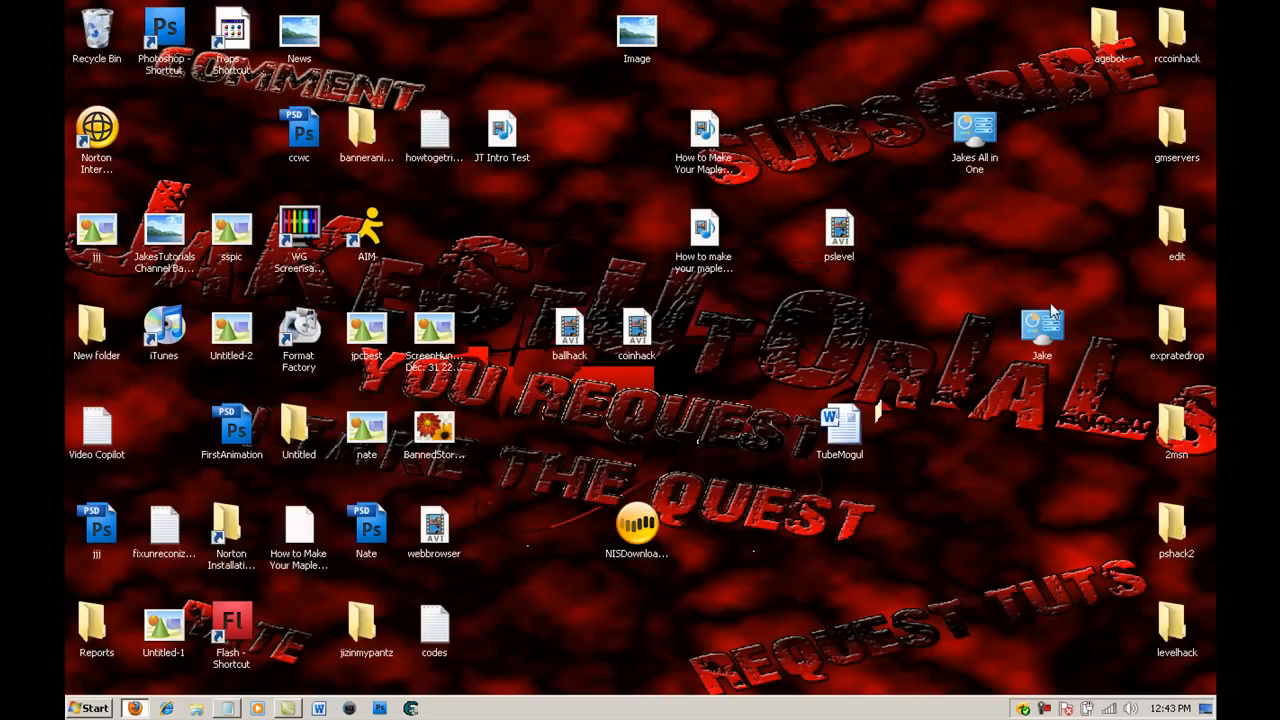
{"action": "mouse_move", "coordinate": [1062, 268]}
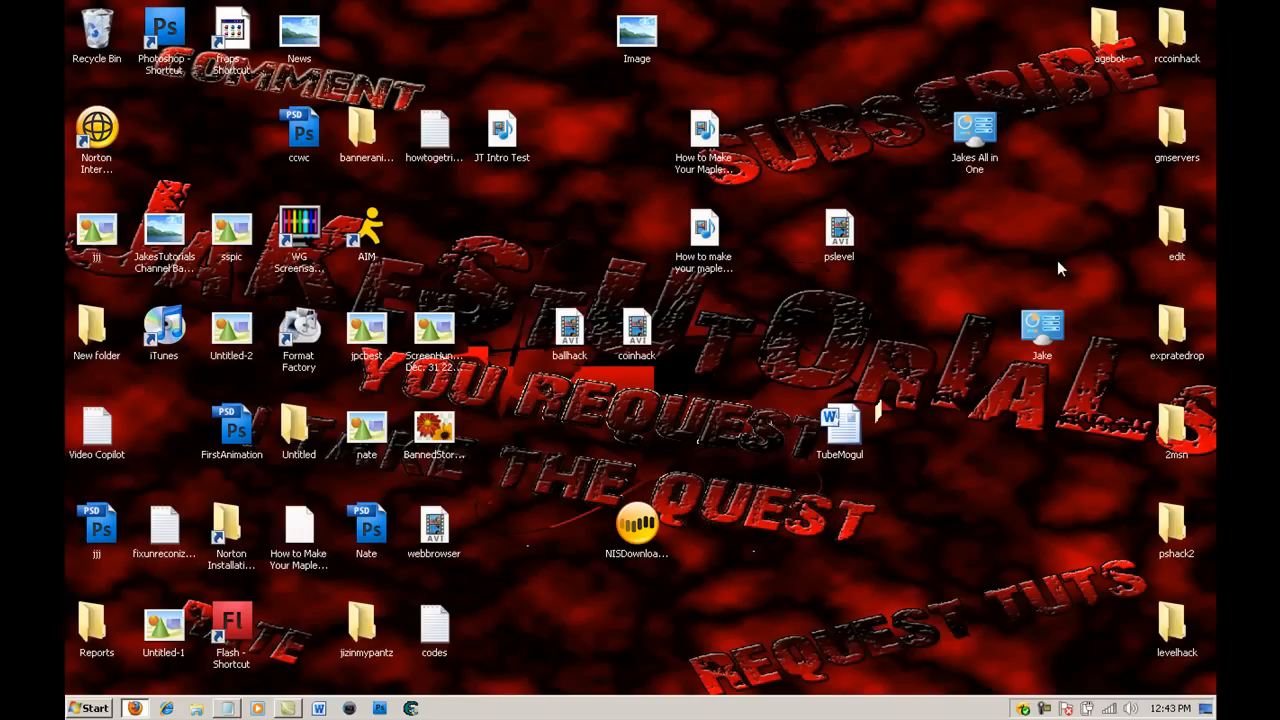
{"action": "mouse_move", "coordinate": [1035, 252]}
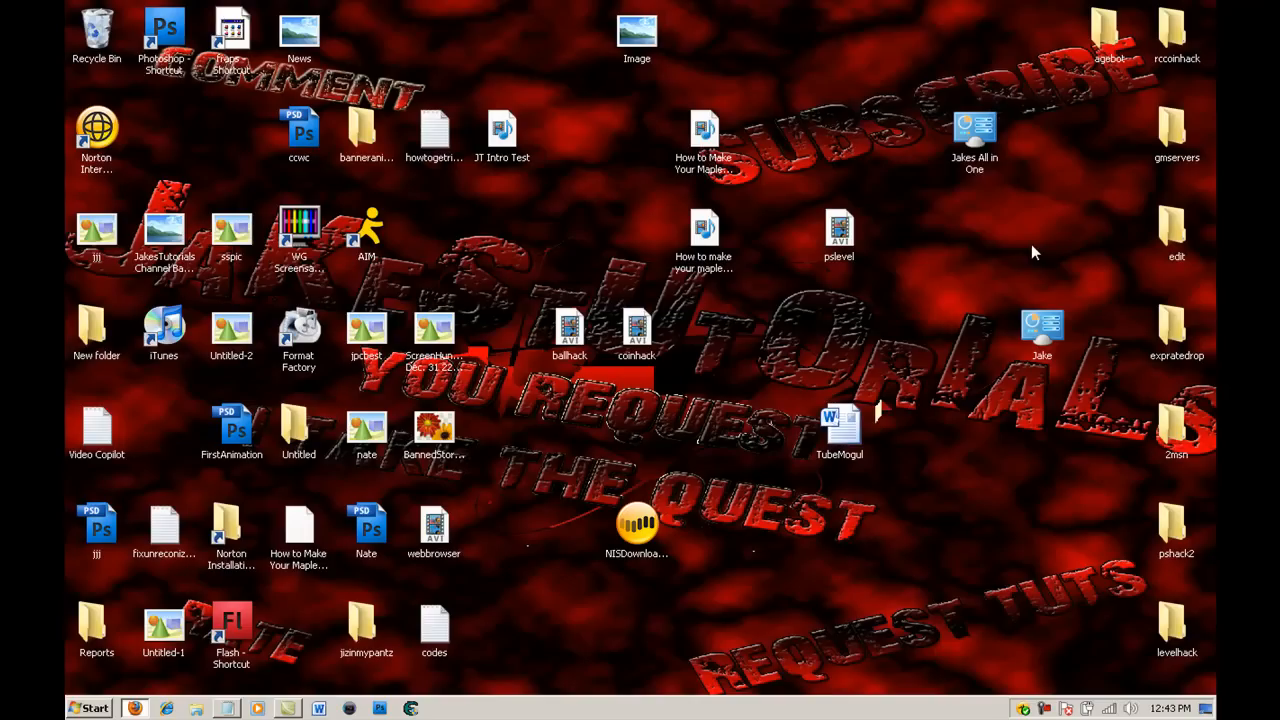
{"action": "mouse_move", "coordinate": [1065, 372]}
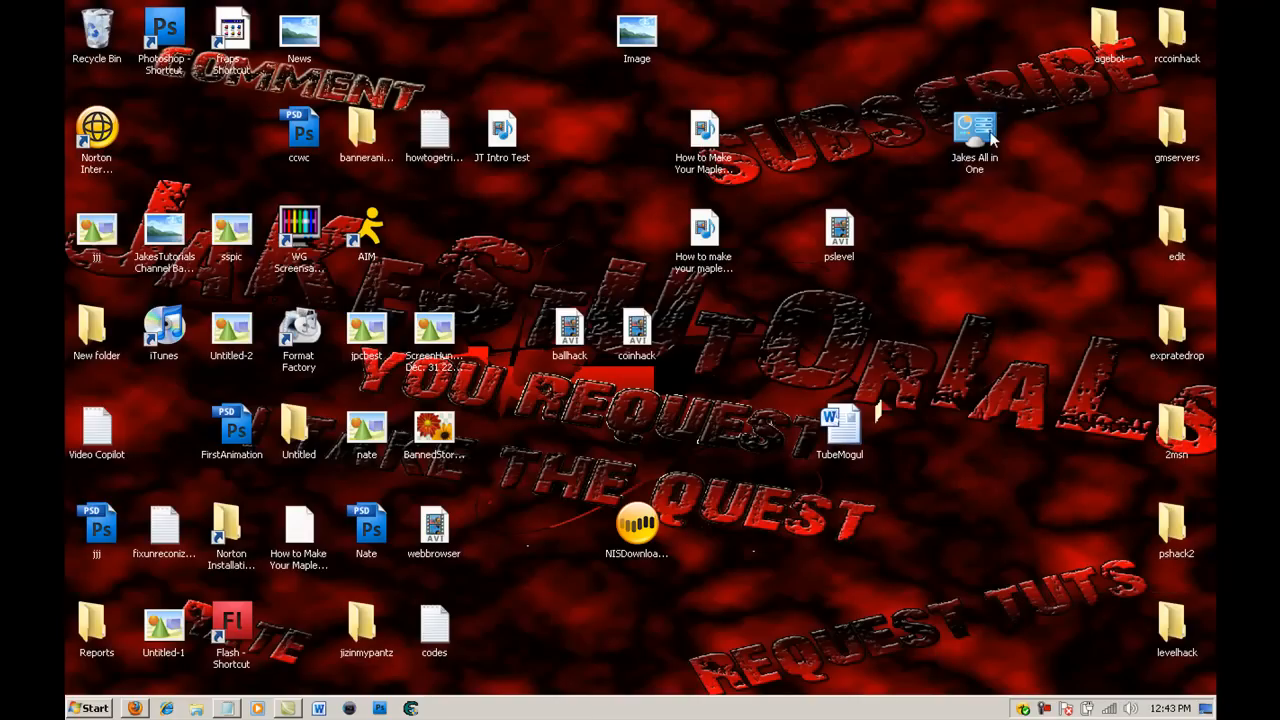
{"action": "double_click", "coordinate": [974, 135]}
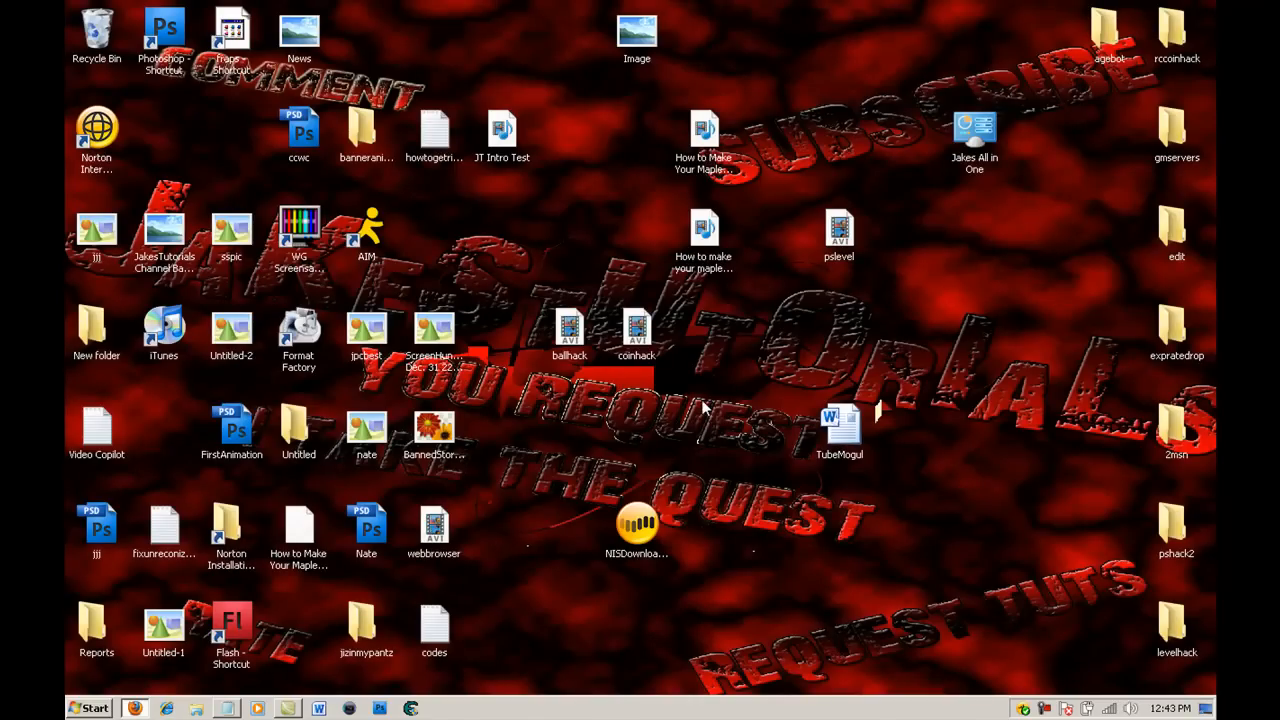
{"action": "mouse_move", "coordinate": [822, 434]}
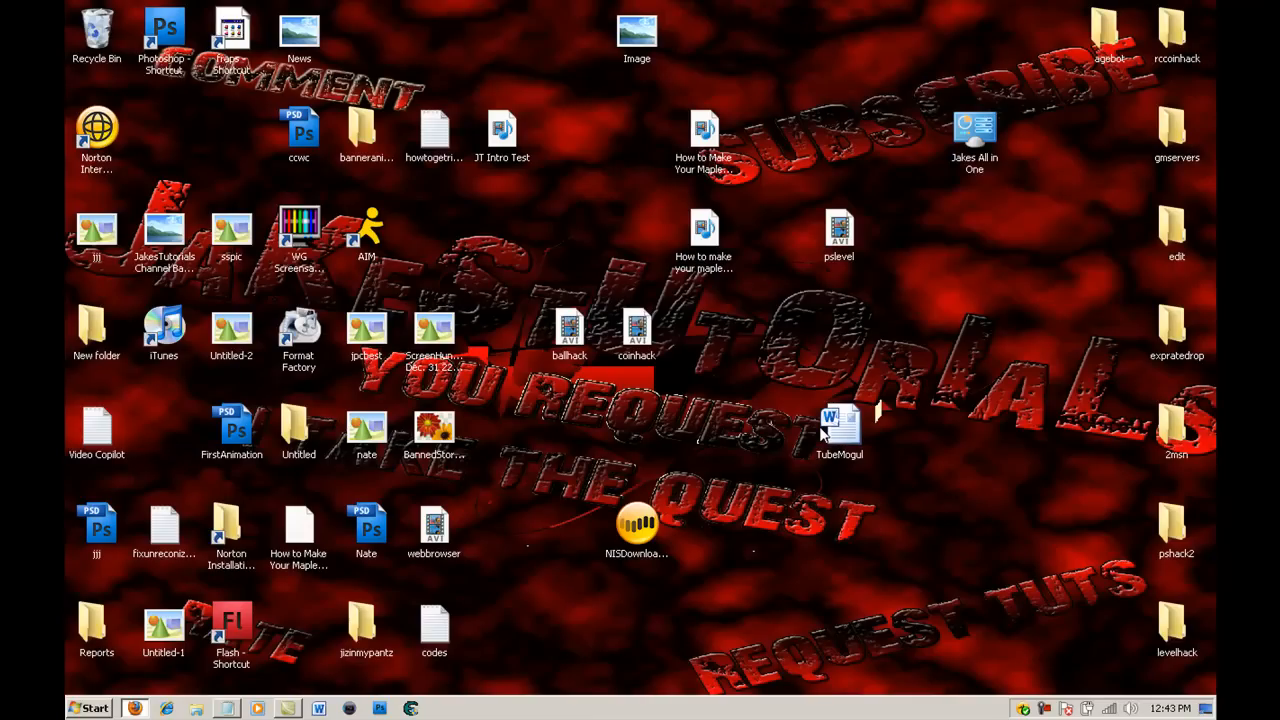
{"action": "mouse_move", "coordinate": [950, 393]}
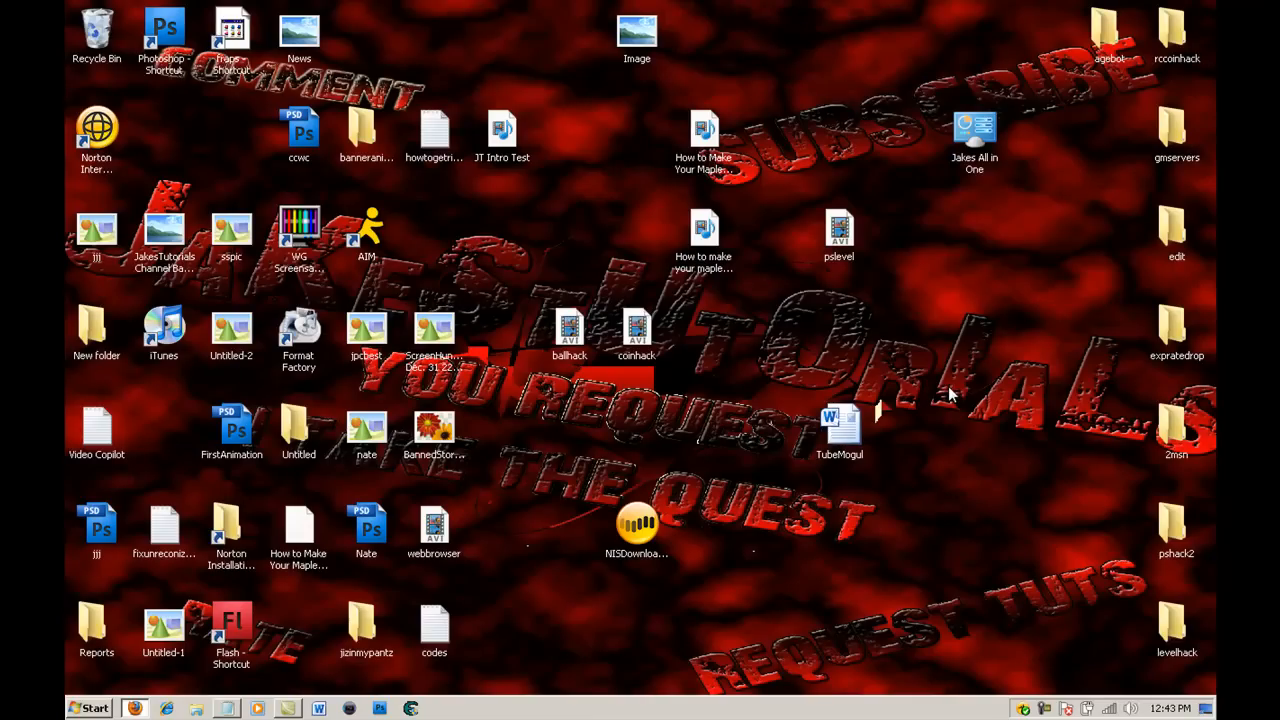